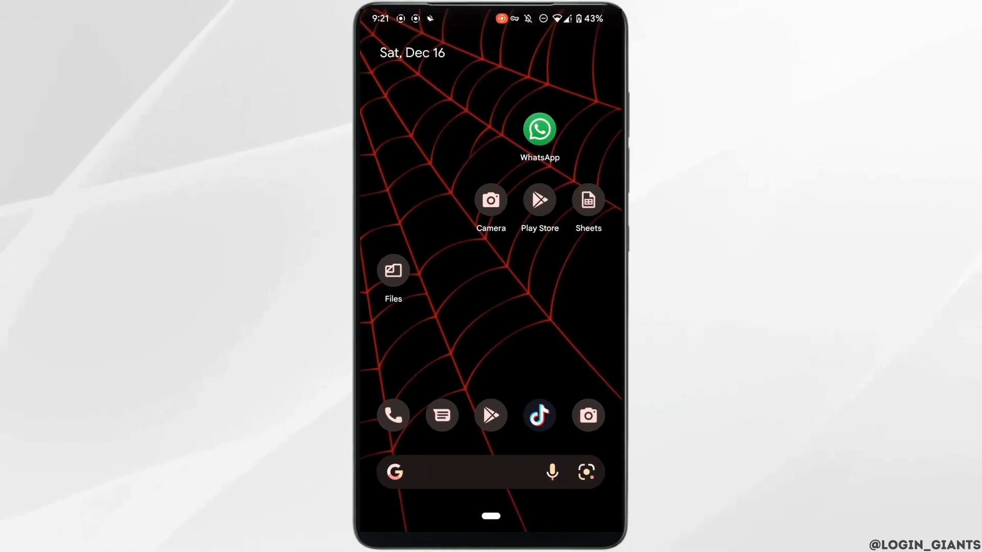
Search Google for 'my instagram account has been memorialized' via the suggestion.
click(504, 342)
text(my Instagram account has been me)
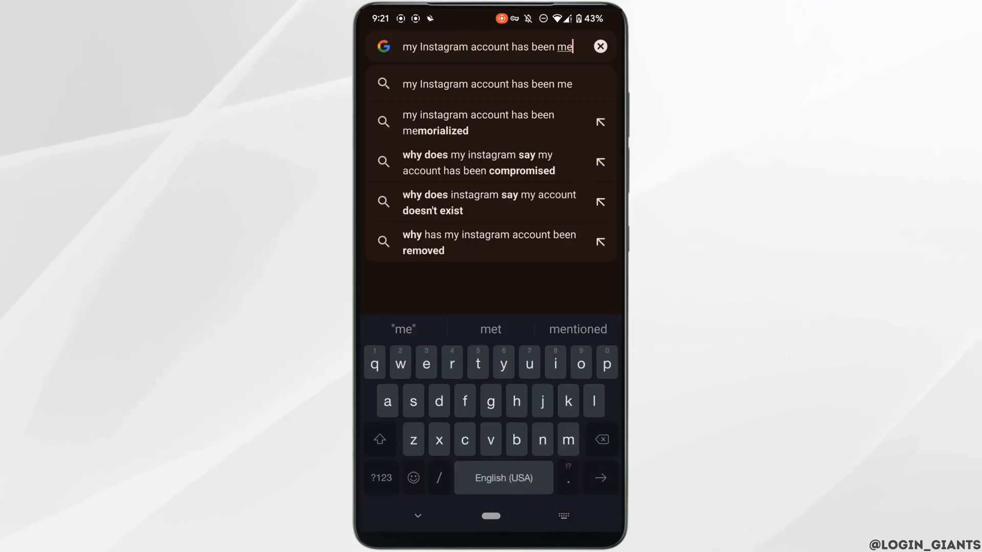
click(478, 123)
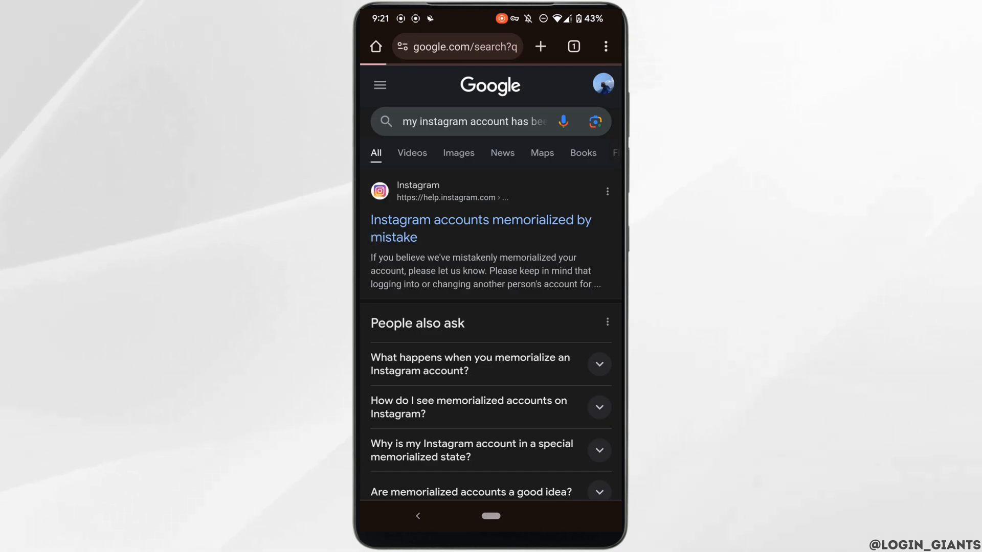
Reach the Special Memorialized State form through the memorialized-by-mistake article's 'let us know' link.
click(480, 228)
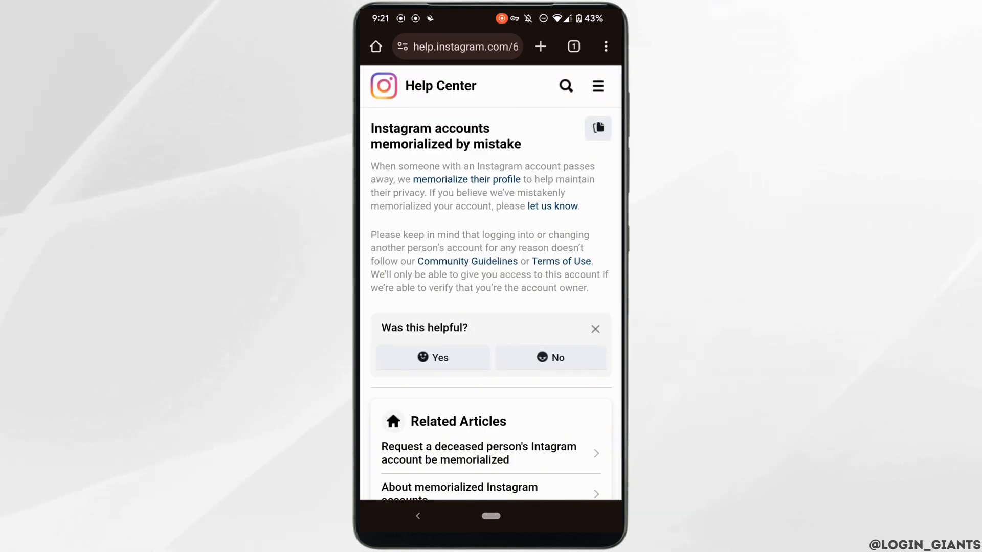
click(552, 207)
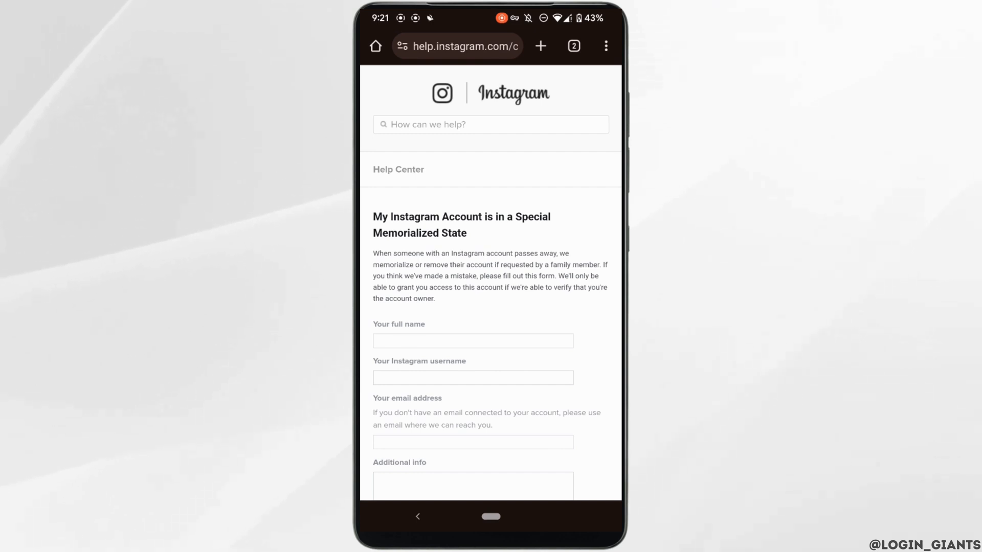
scroll(down, 3)
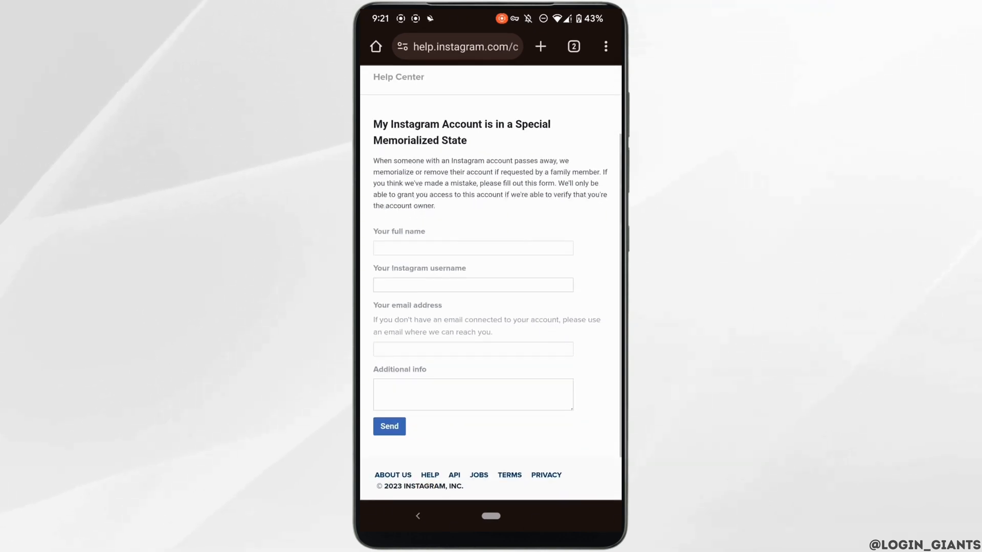
click(472, 248)
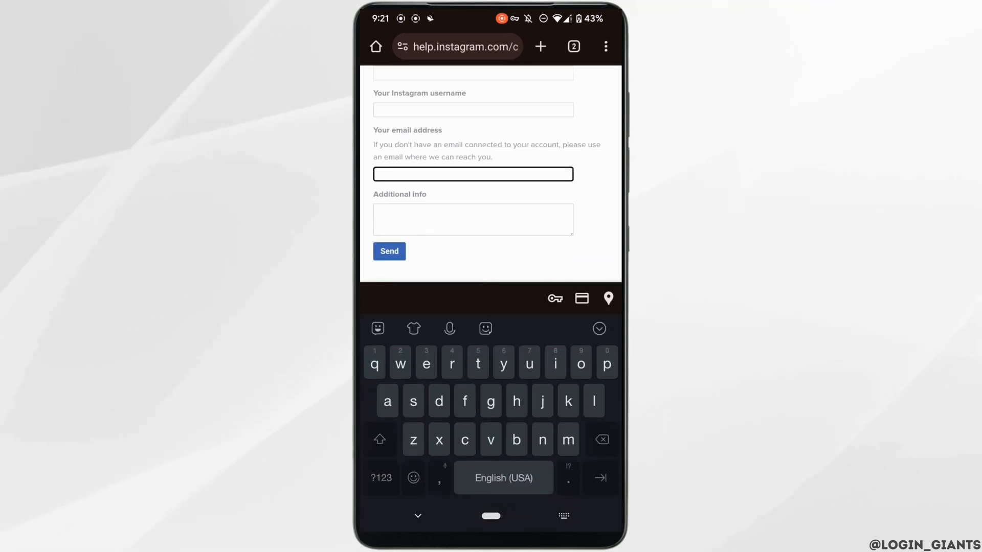
click(419, 517)
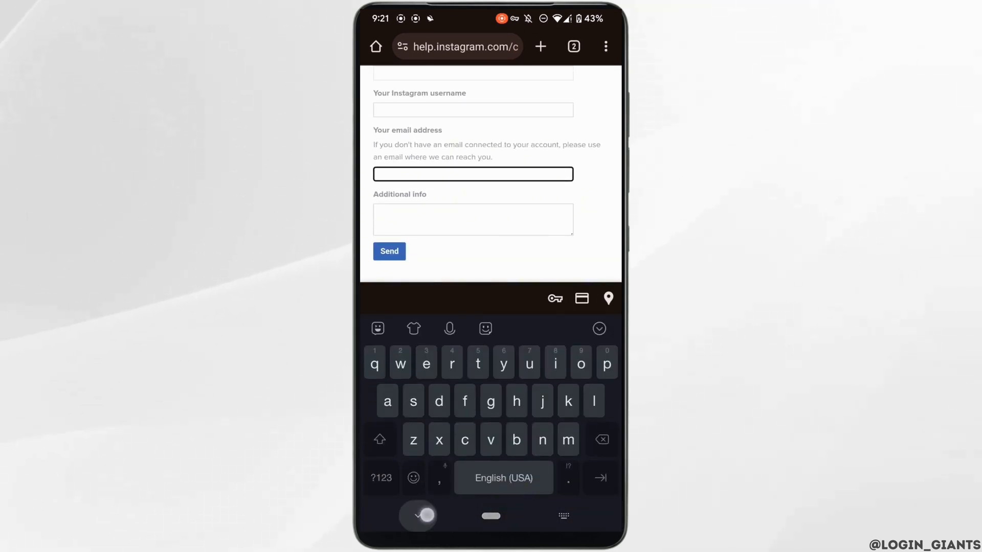